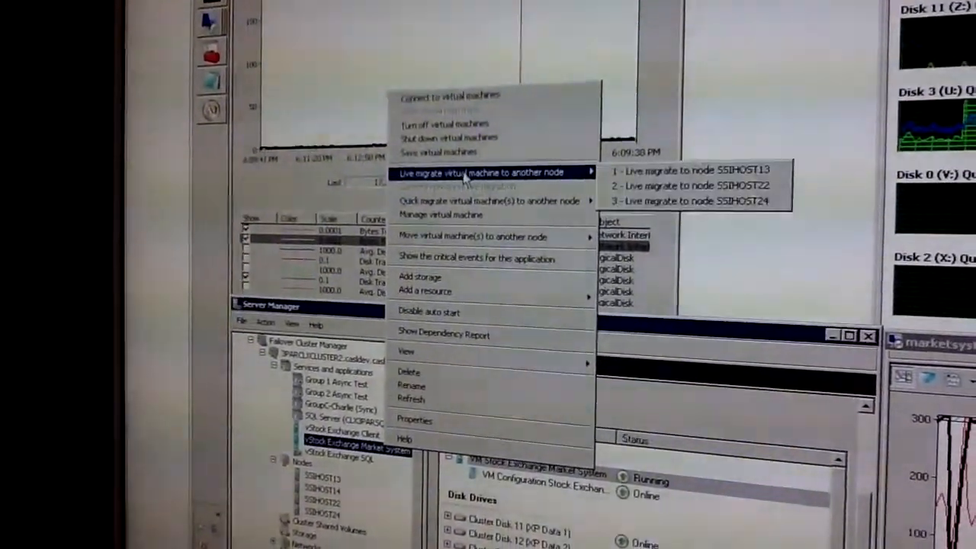
mouse_move(686, 185)
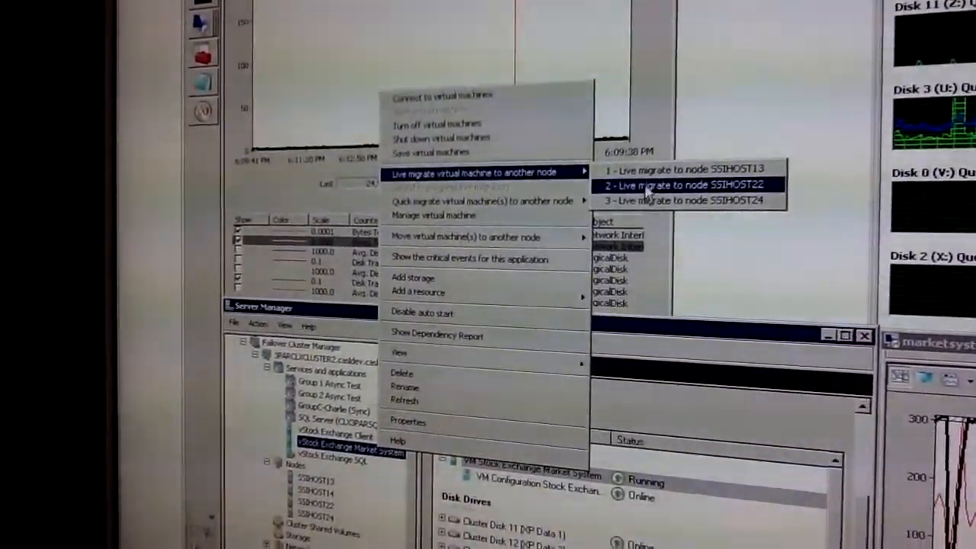